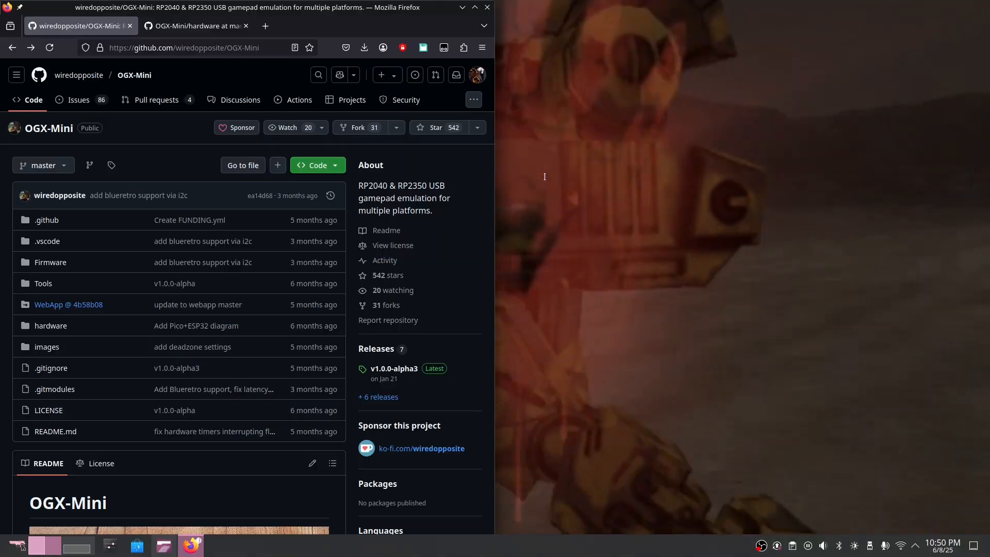
Step: View the Pico+ESP32 wiring diagram, then open the v1.0.0-alpha3 release down to its Assets
click(195, 25)
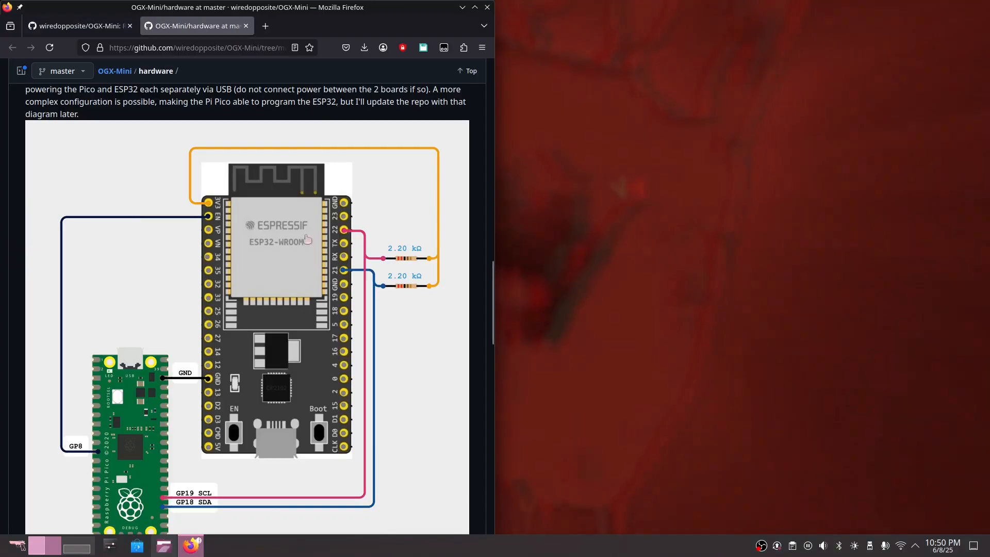
click(76, 26)
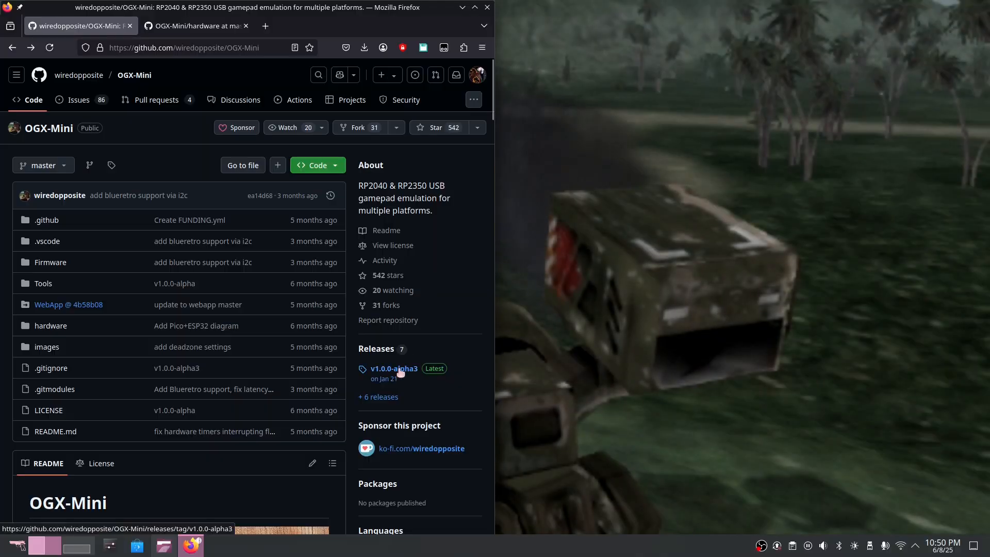
click(392, 369)
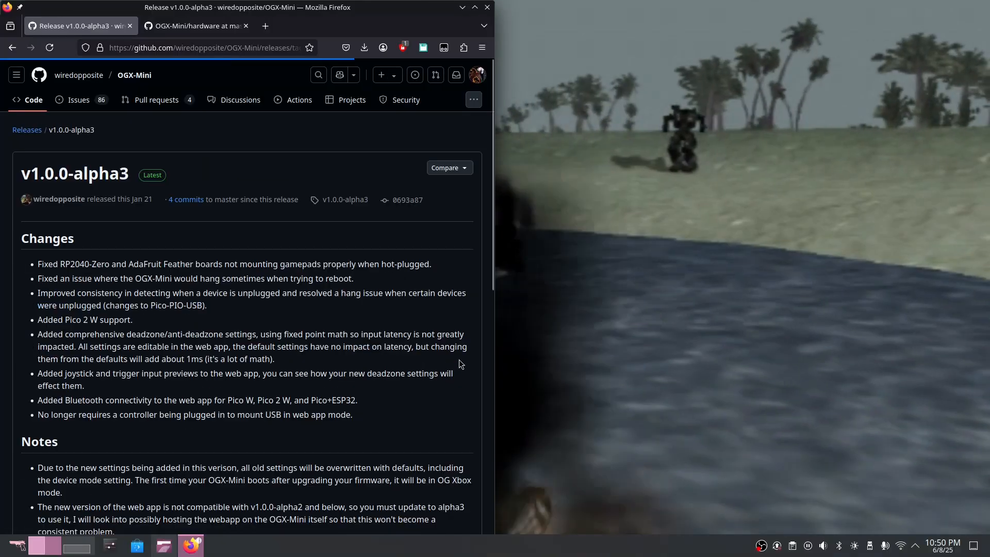
scroll(down, 3)
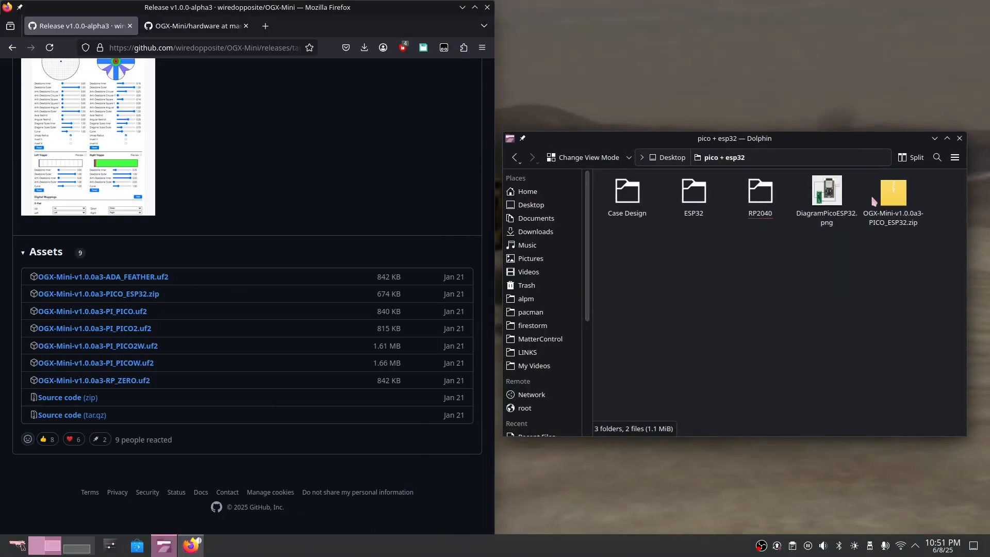
Step: Open the RP2040 folder holding the PICO_ESP32 .uf2 firmware beside the RPI-RP2 drive
click(893, 196)
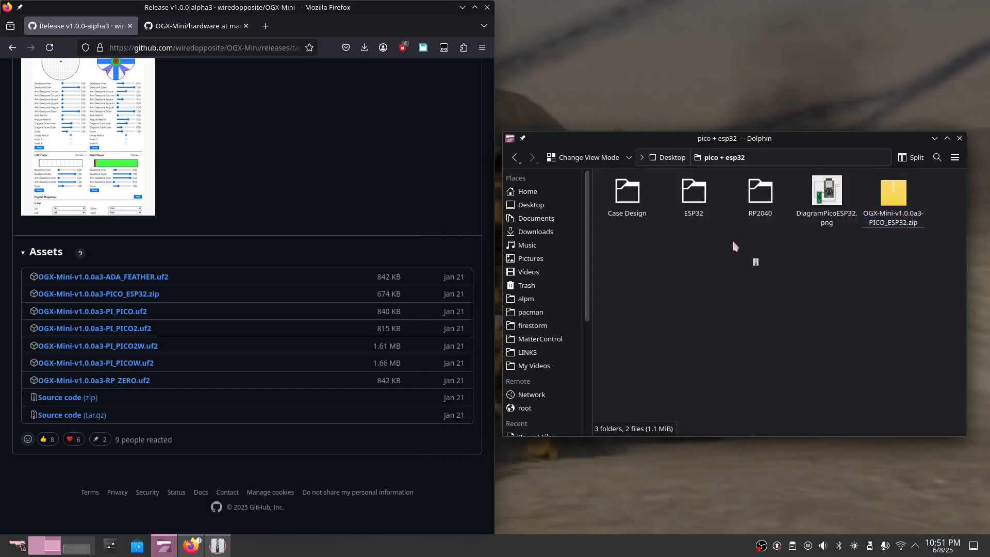
double_click(892, 193)
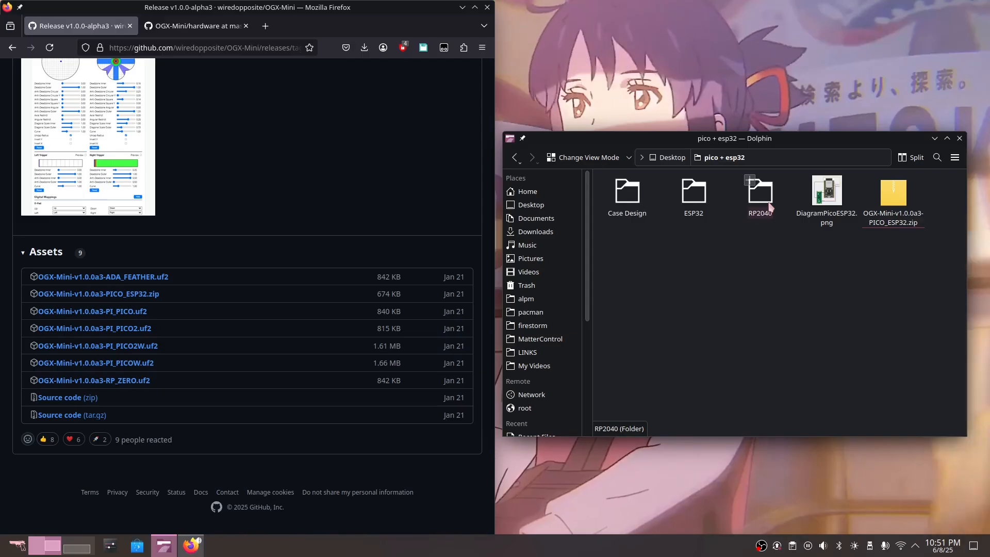
double_click(759, 191)
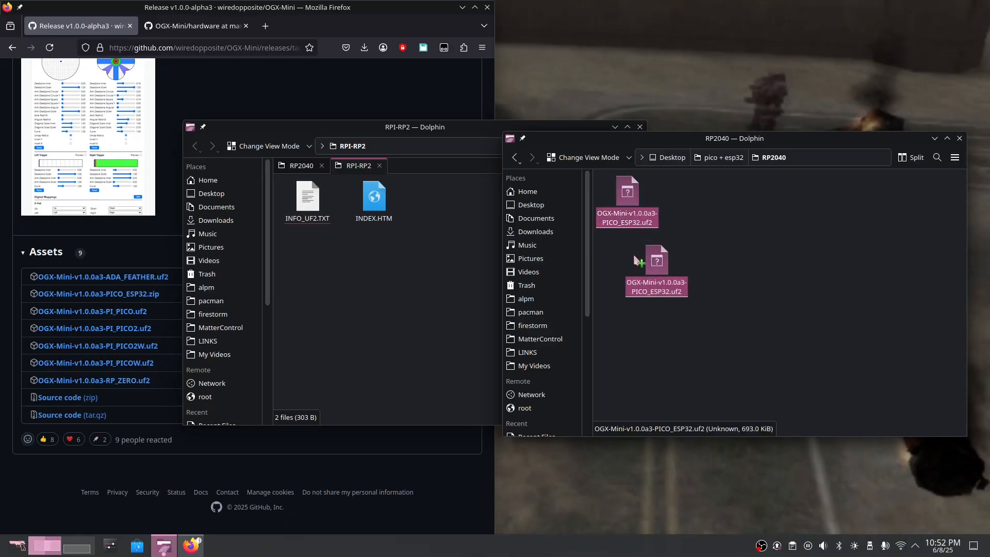
Step: Copy the PICO_ESP32 .uf2 firmware onto the RPI-RP2 drive and close the drive window
drag(656, 268, 424, 281)
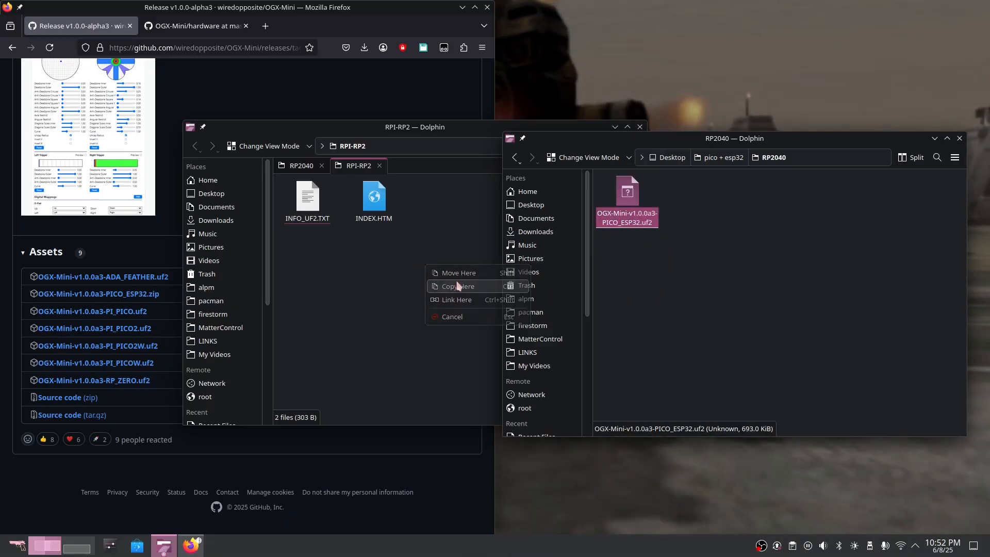
click(452, 287)
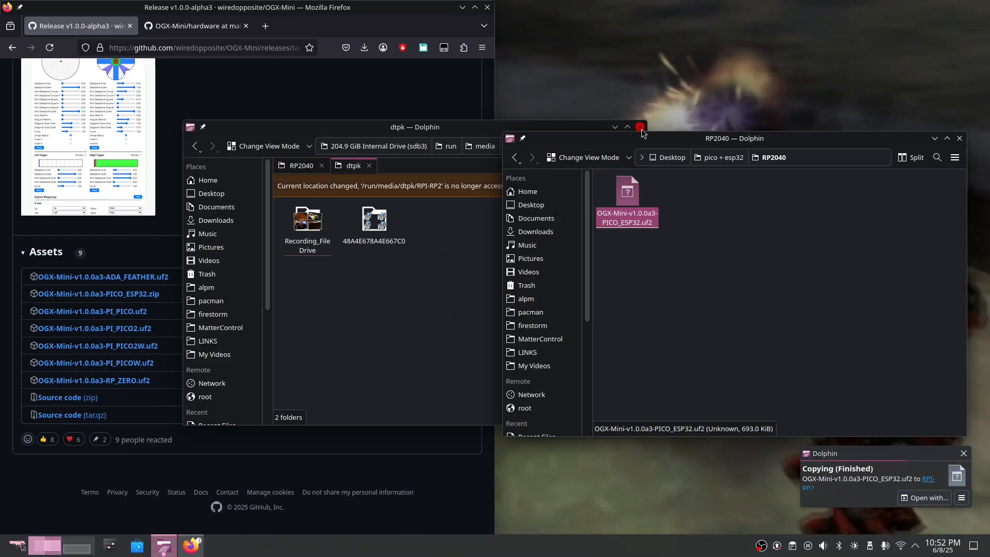
click(639, 127)
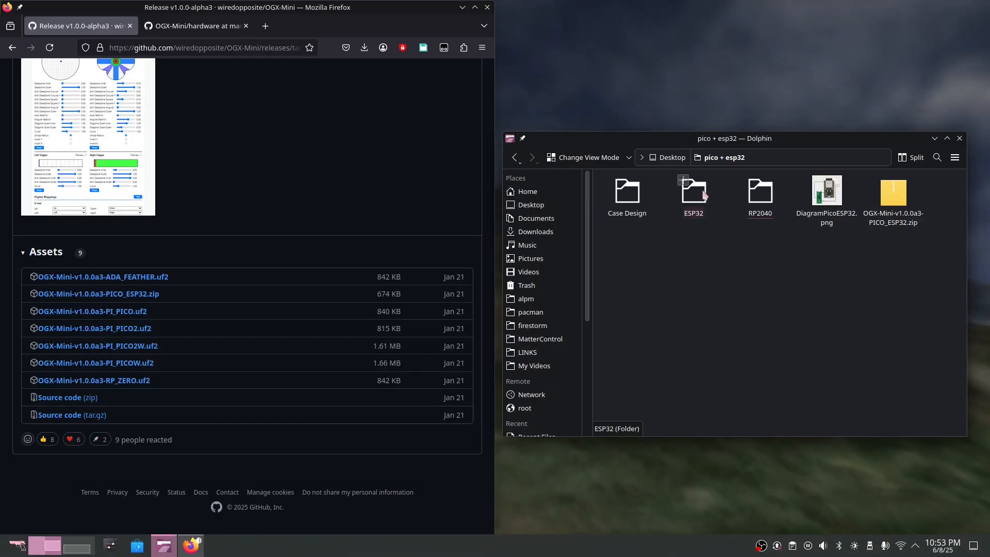
Step: Open the ESP32 folder with firmware.bin, bootloader.bin and partition-table.bin, and right-click its view
double_click(692, 191)
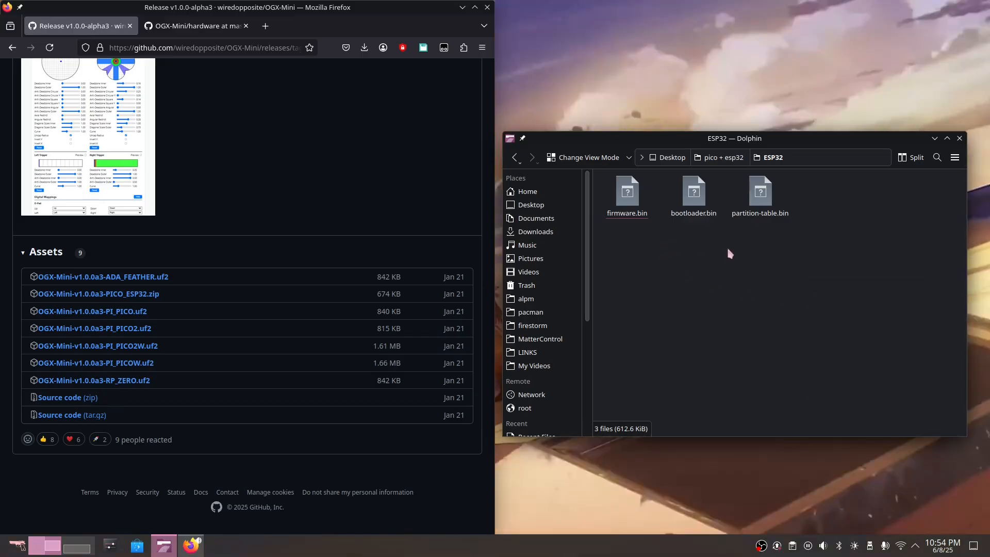
right_click(729, 254)
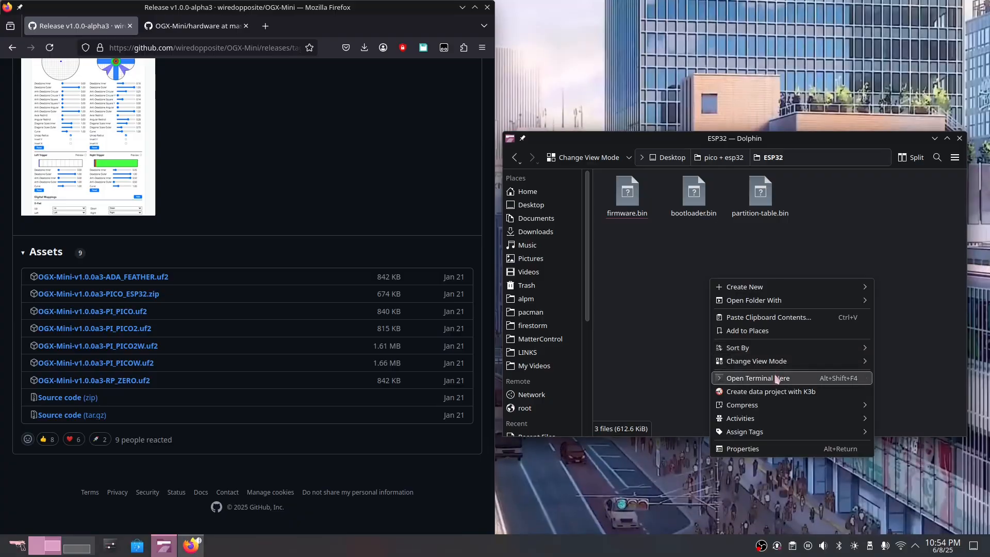
Step: Open a terminal in the ESP32 folder and run 'sudo dmesg | grep tty' to find ttyUSB0
click(757, 377)
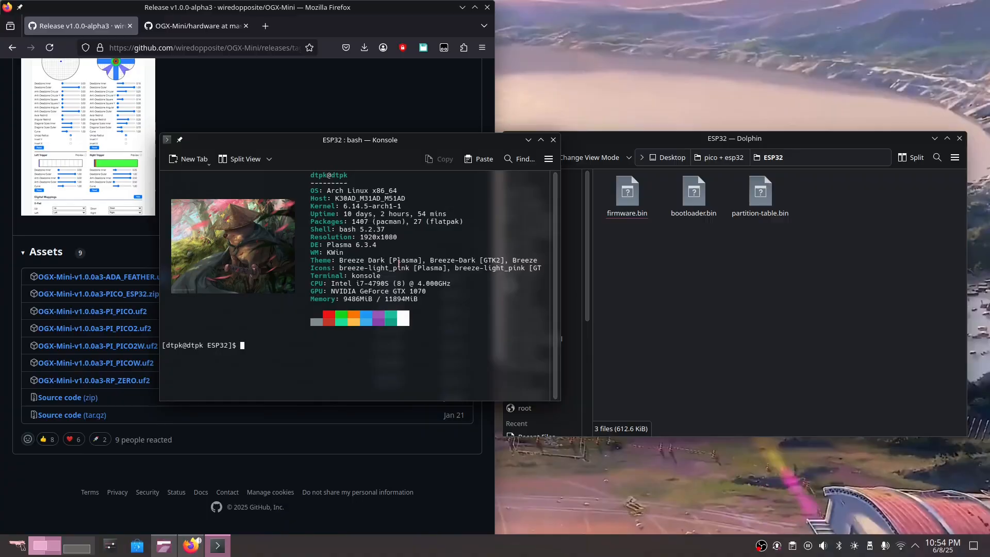
text(sudo dmesg | grep tty)
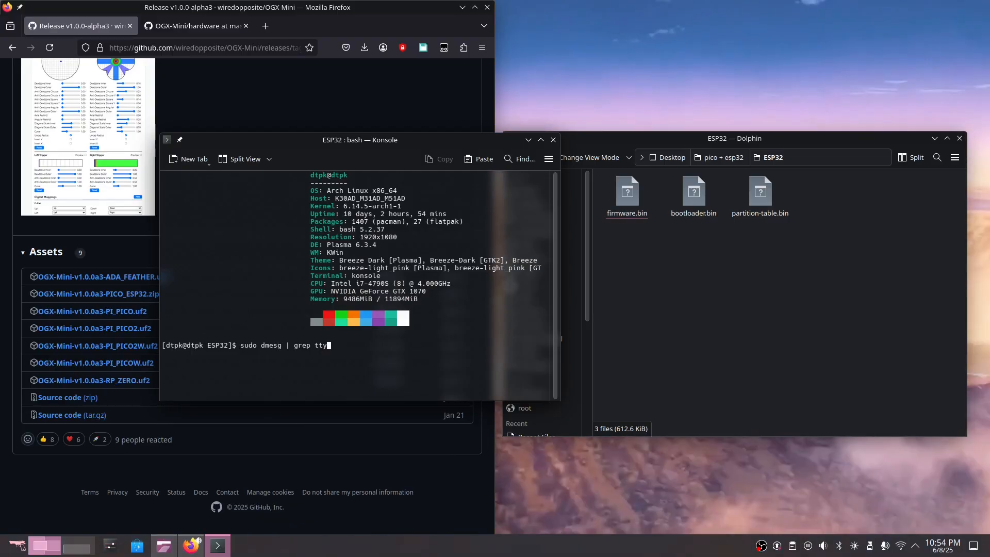
key(Return)
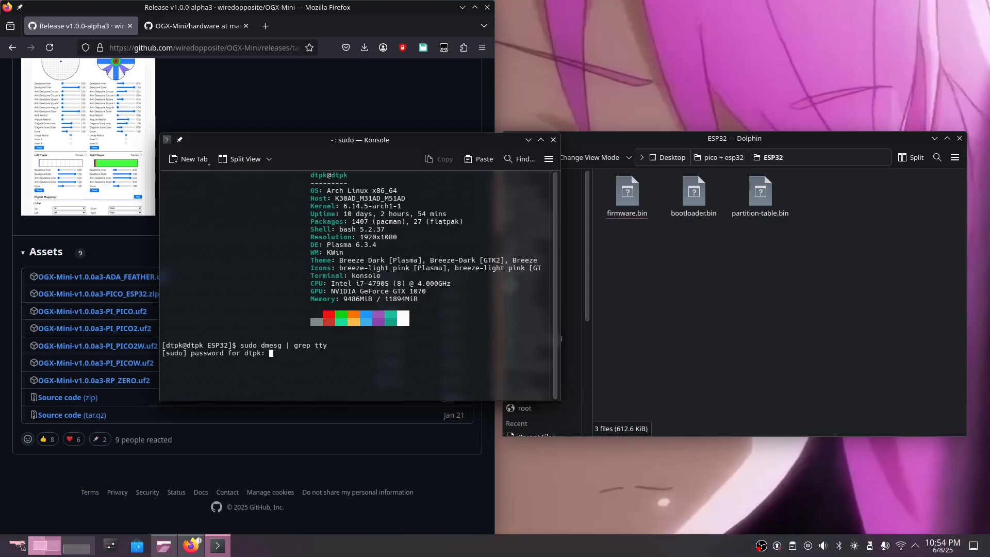
key(Return)
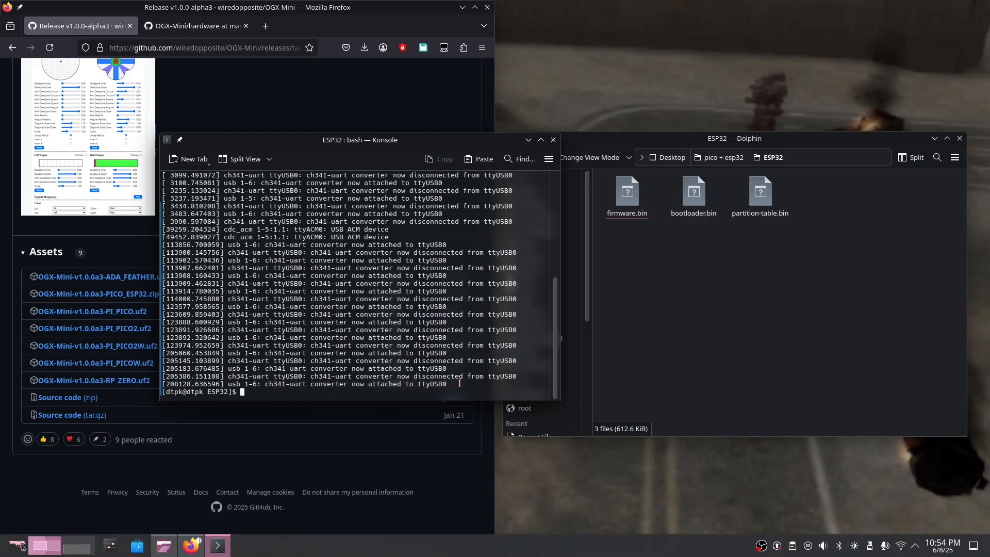
double_click(431, 384)
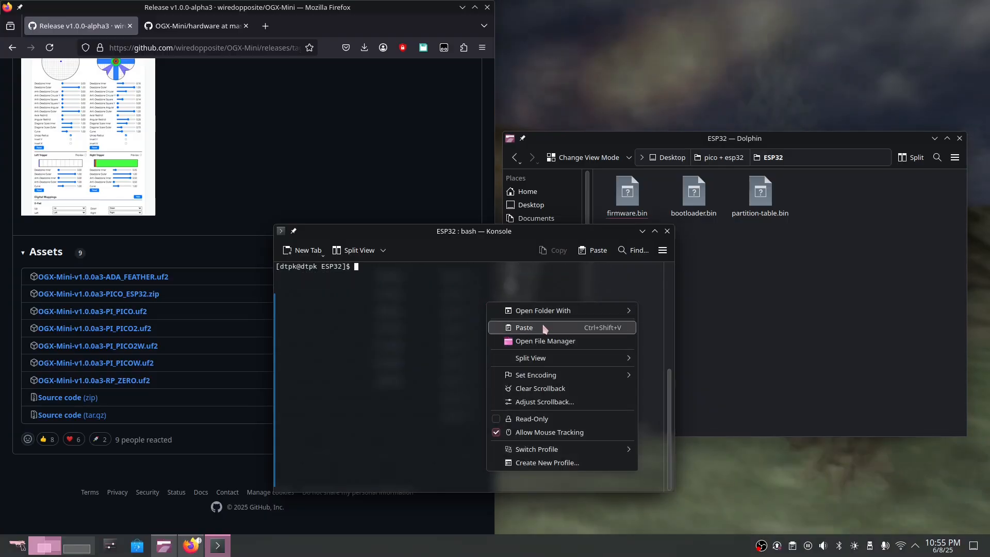
Step: Paste the esptool.py write_flash command for ttyUSB0 at the Konsole prompt
click(523, 327)
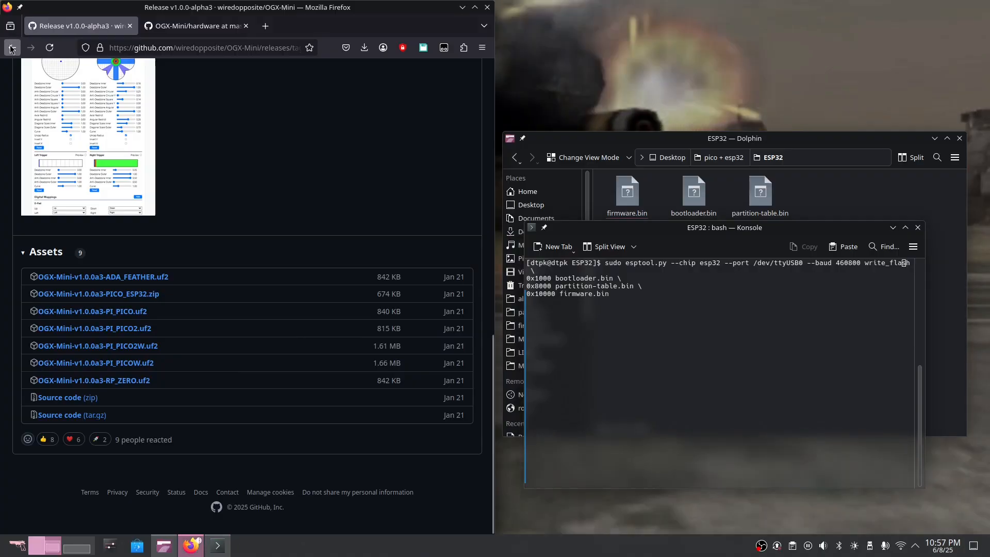
Step: Bring Firefox forward and browse the OGX-Mini releases to the v1.0.0-alpha3 notes
click(12, 47)
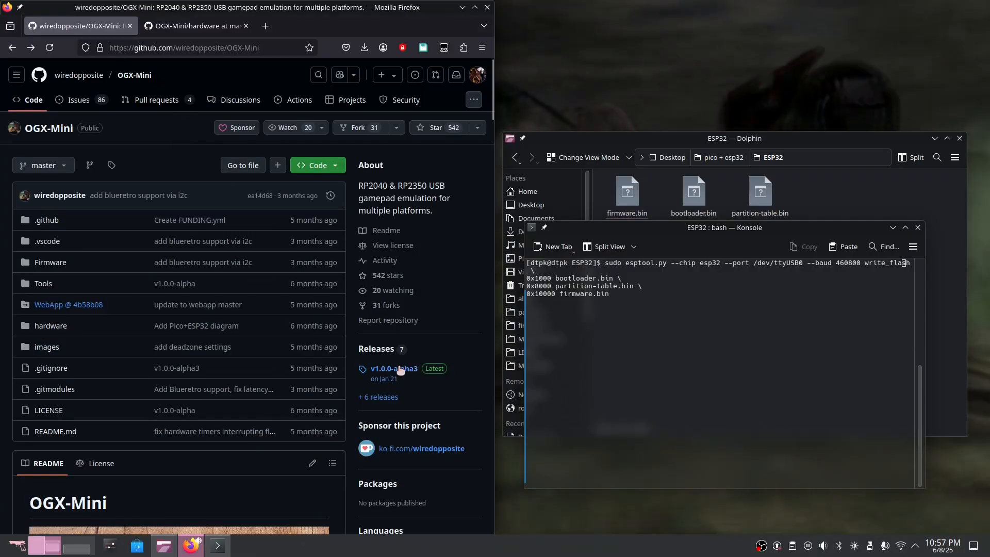
click(392, 368)
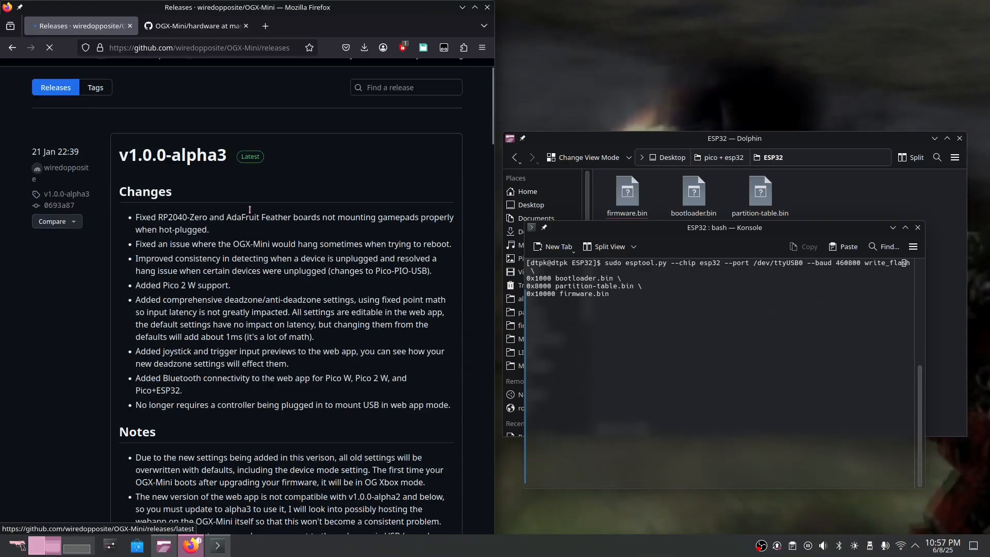
scroll(down, 3)
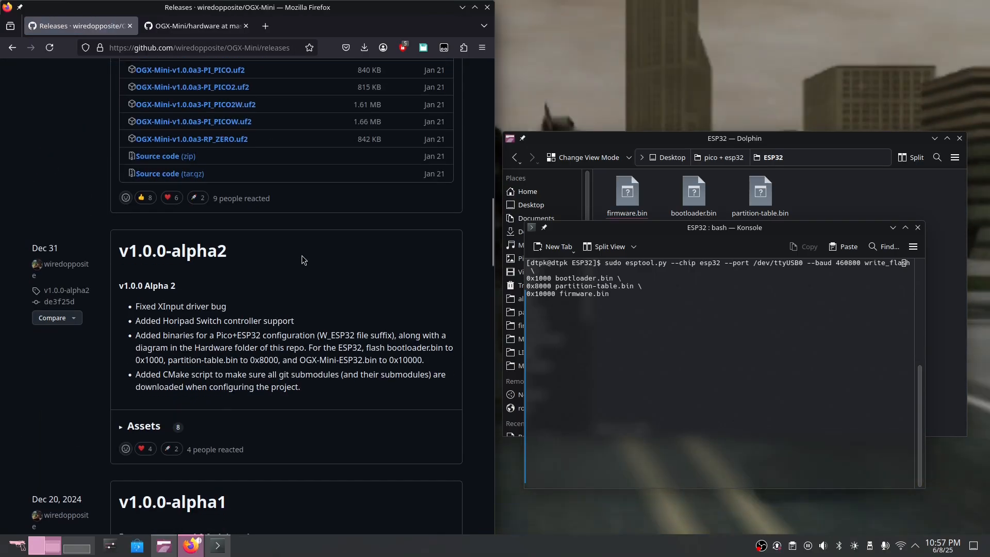
scroll(down, 3)
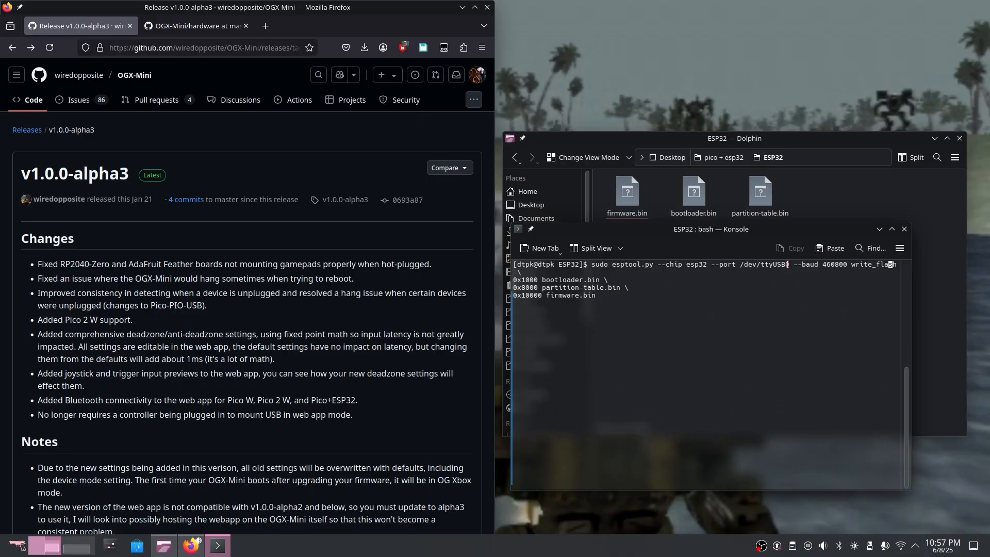
Step: Run the pasted esptool write_flash command to flash the ESP32 over ttyUSB0
double_click(785, 264)
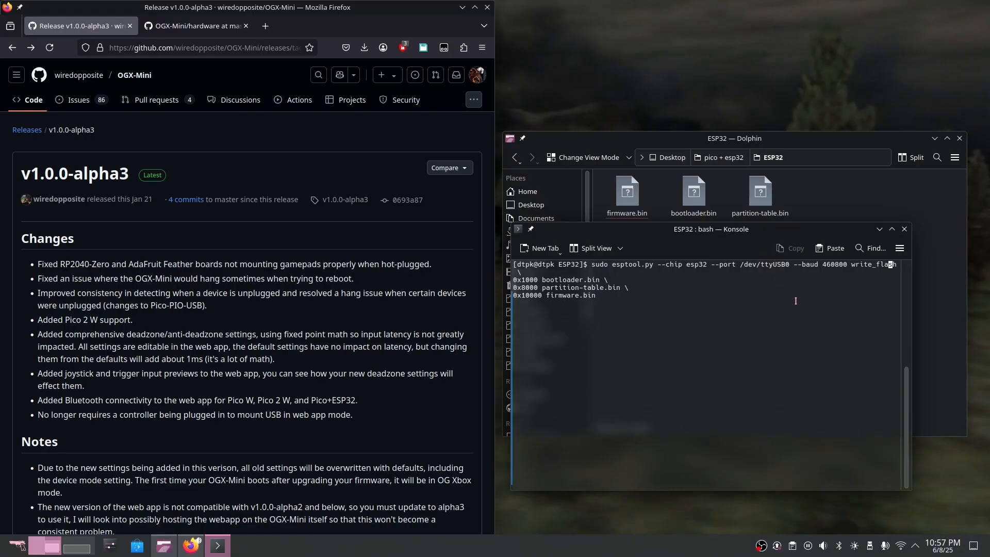
key(Return)
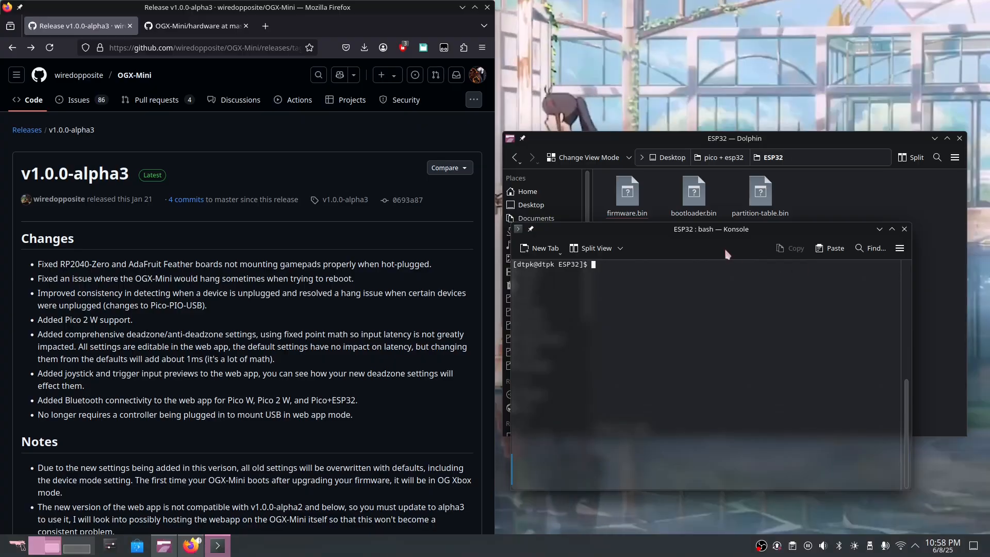
Step: Close the Konsole window and switch to the OGX-Mini hardware page in Firefox
drag(712, 229, 520, 200)
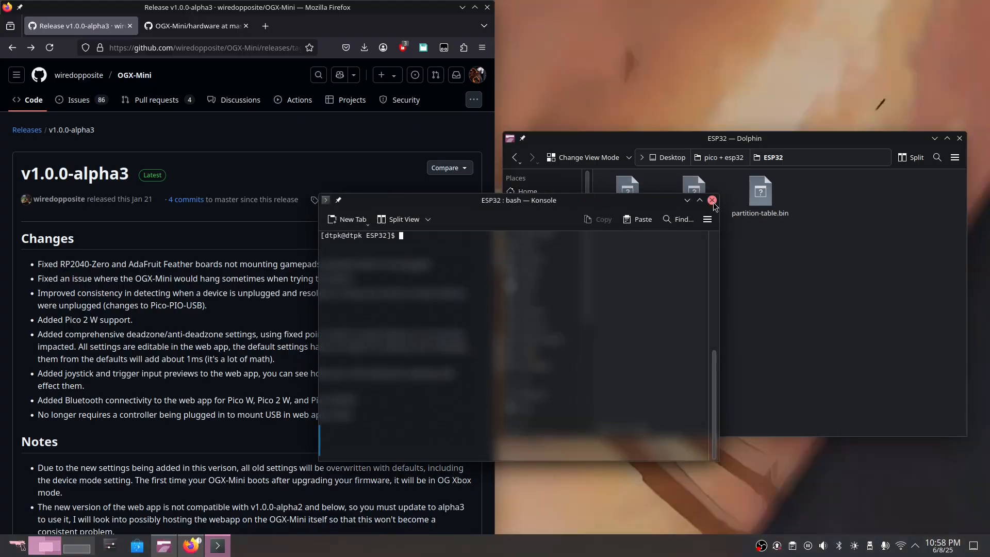
click(712, 200)
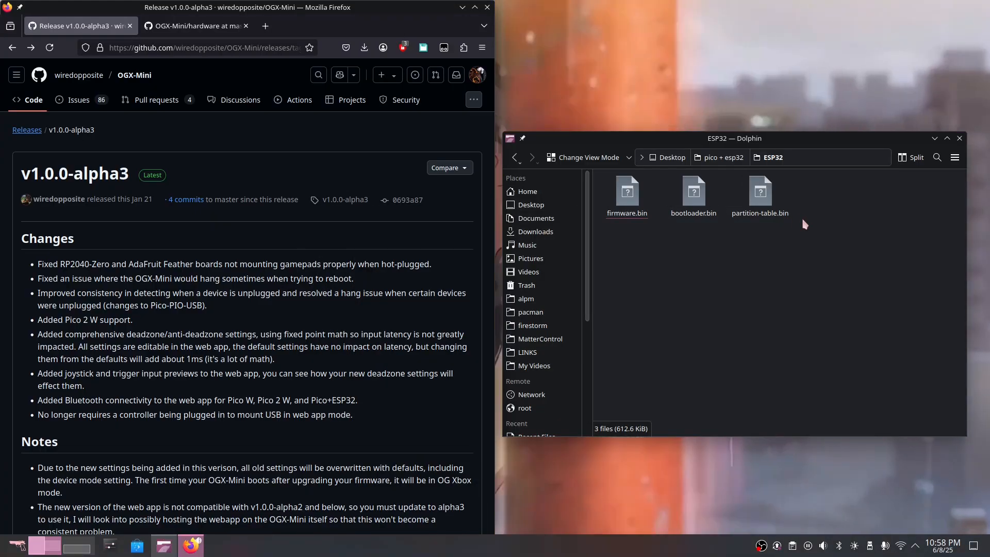
click(196, 26)
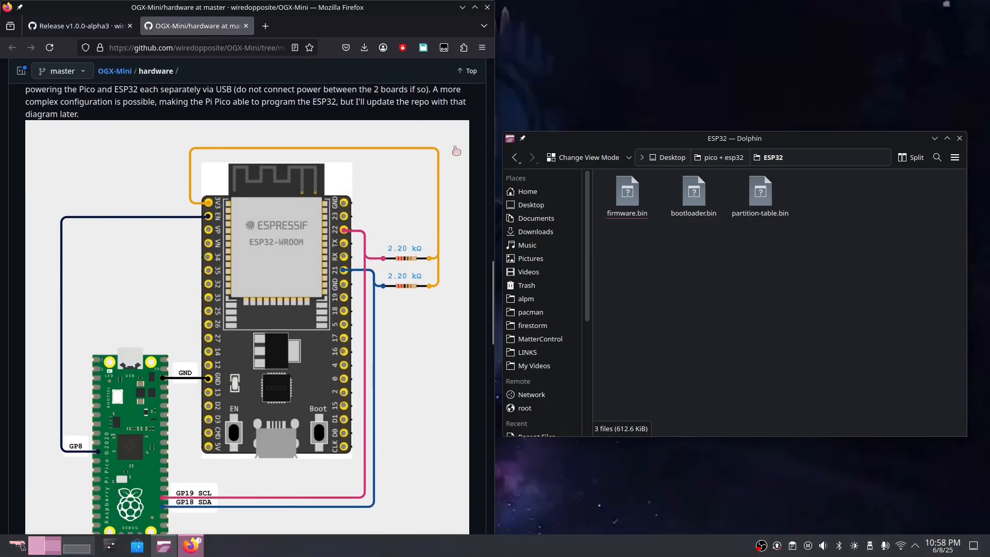
Step: Scroll to the full Pico+ESP32 wiring diagram showing GP8, GND, SCL, SDA and 2.2 kΩ resistors
scroll(down, 3)
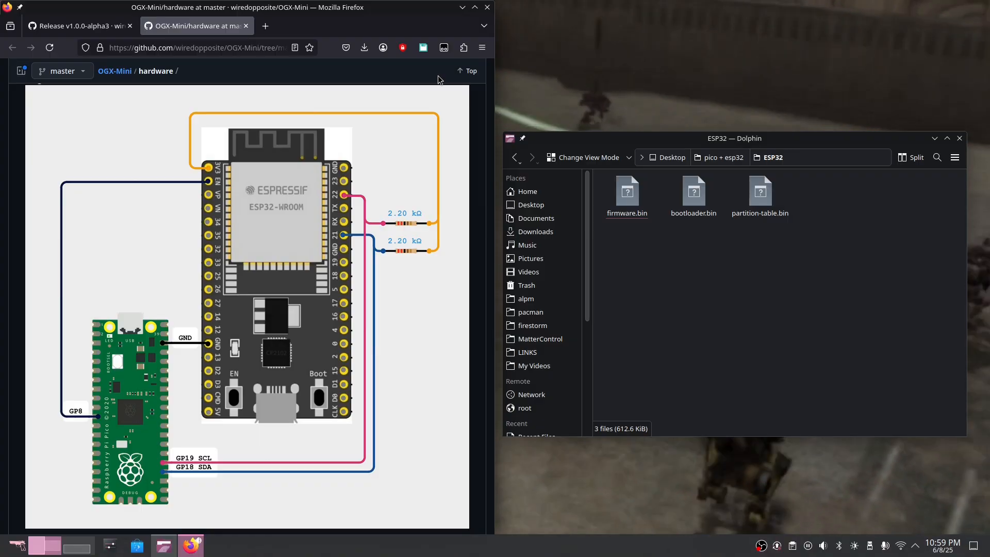
mouse_move(144, 337)
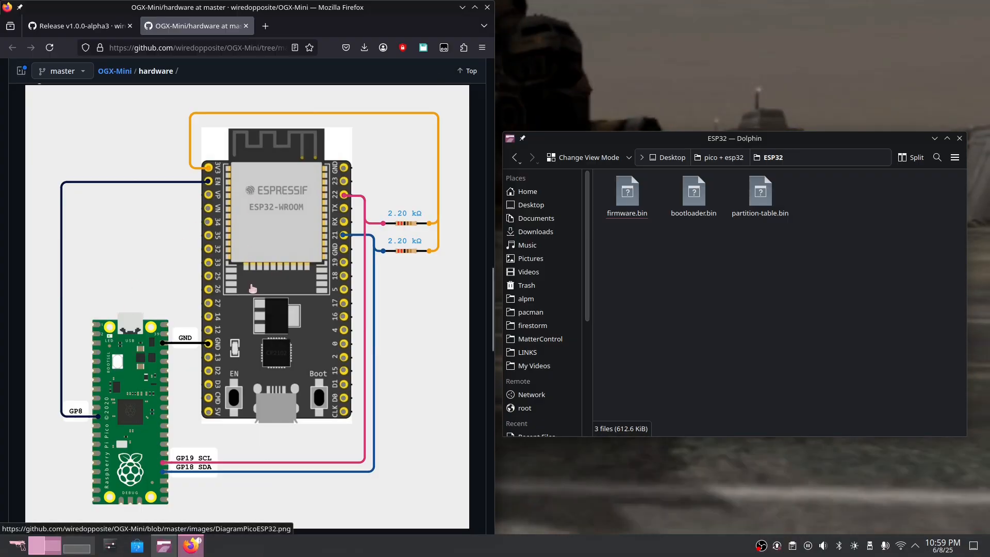
mouse_move(266, 161)
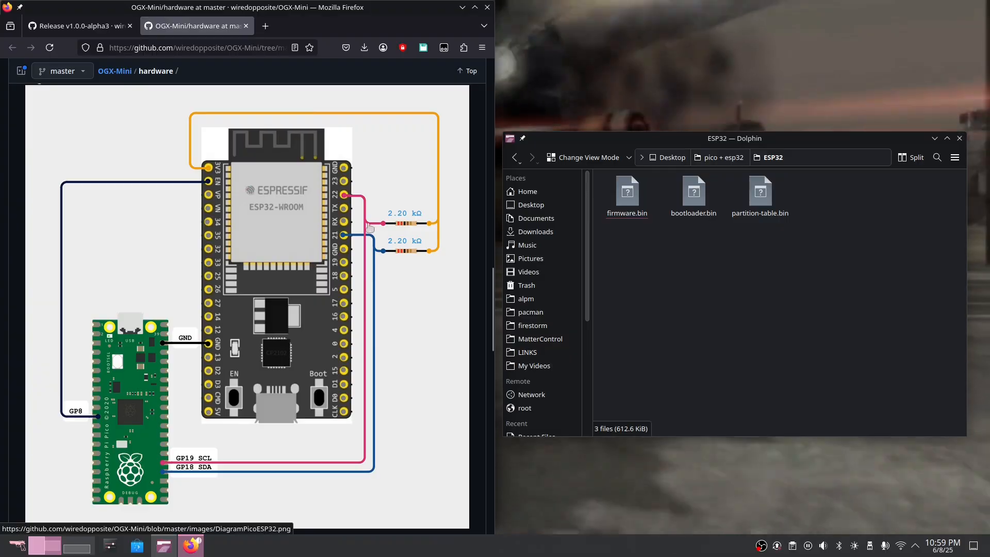
mouse_move(419, 181)
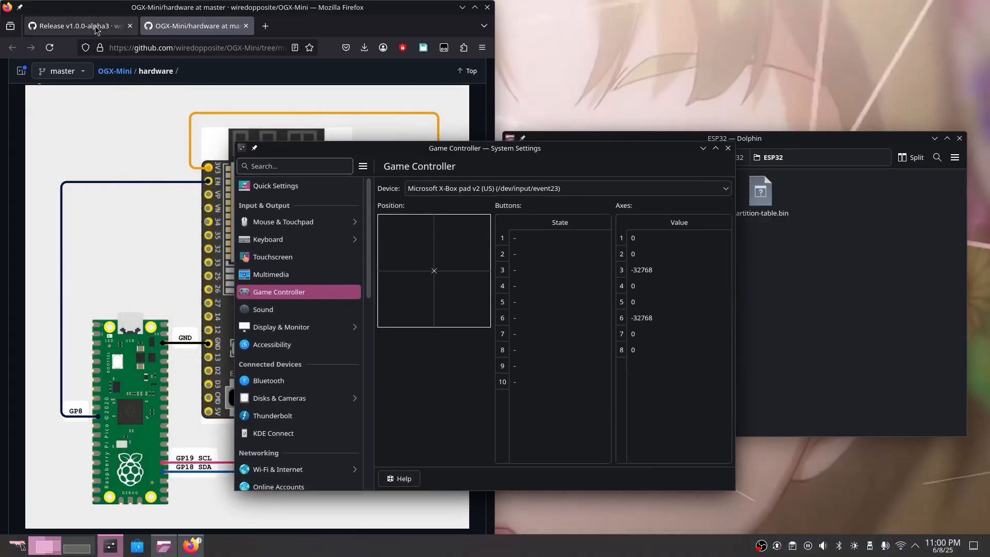
Step: Return to the OGX-Mini README and scroll to the Changing platforms button combos
click(76, 26)
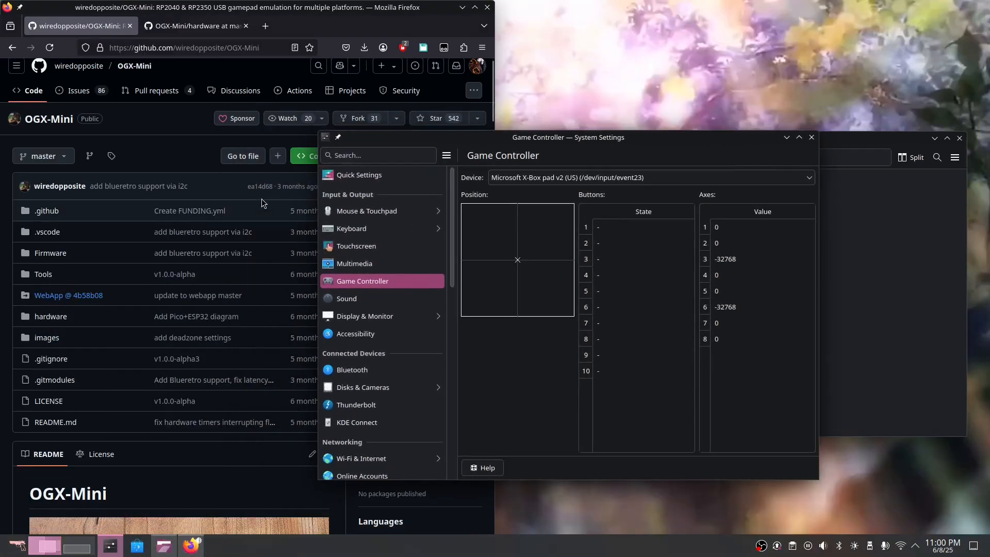
scroll(down, 3)
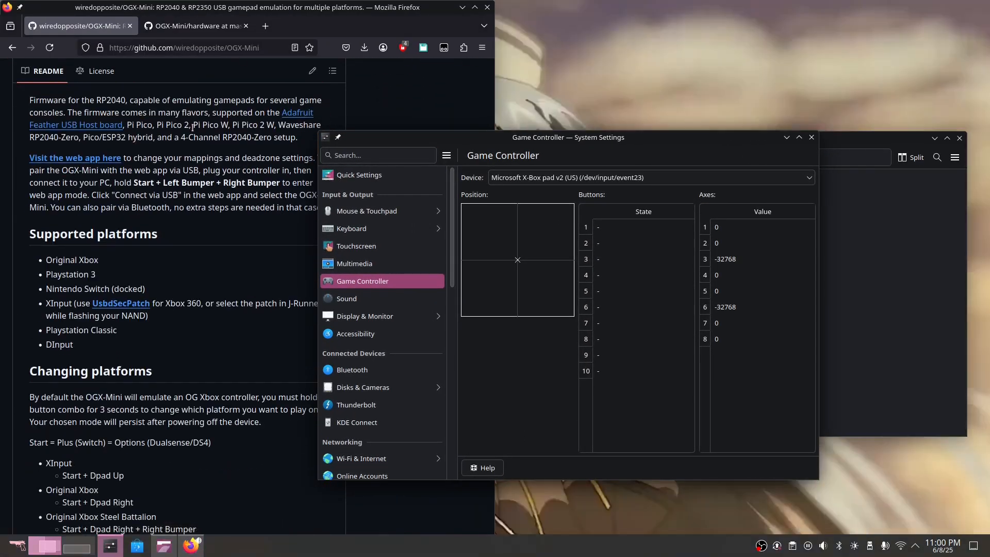
scroll(down, 3)
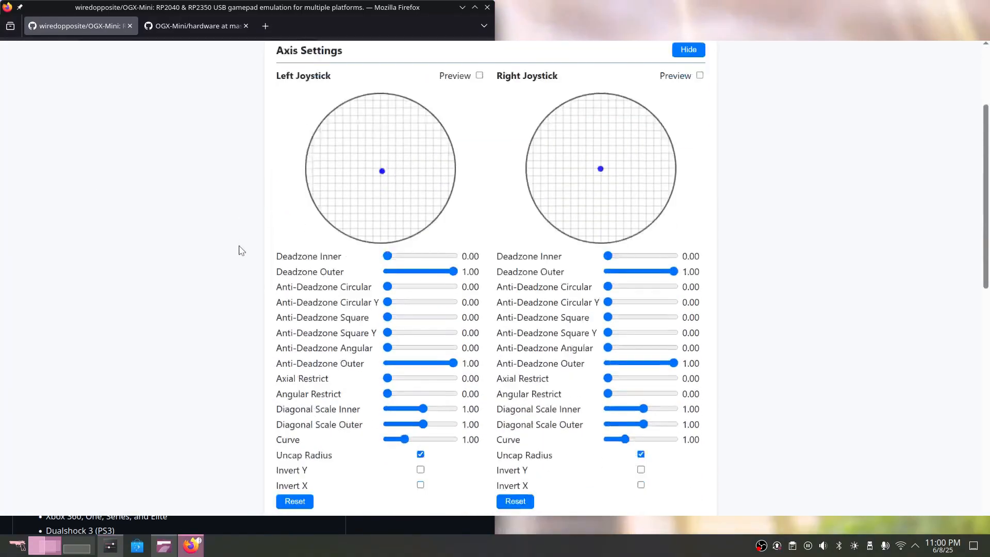
scroll(down, 3)
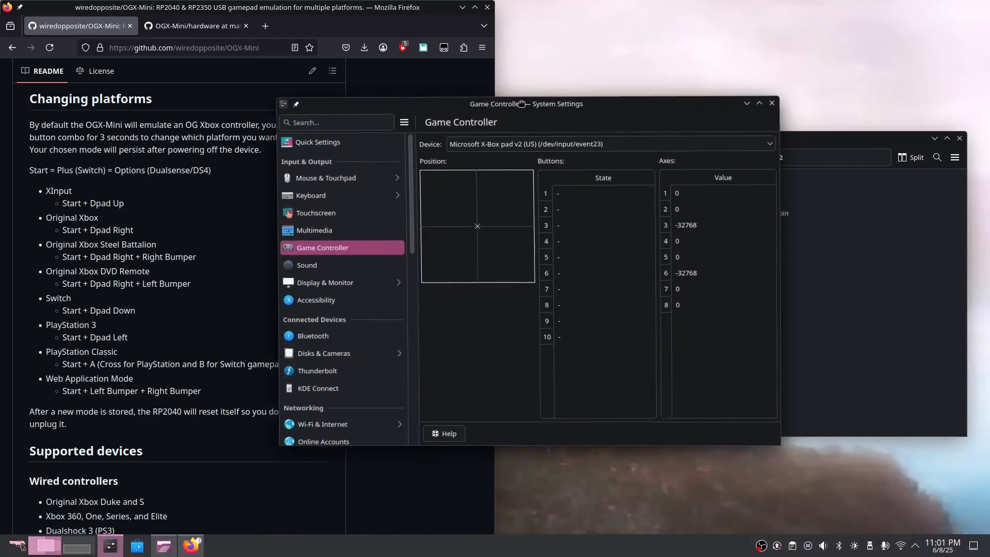
Step: Move the Game Controller window over the page, check the Xbox 360 Controller axes, then close it
drag(520, 104, 517, 98)
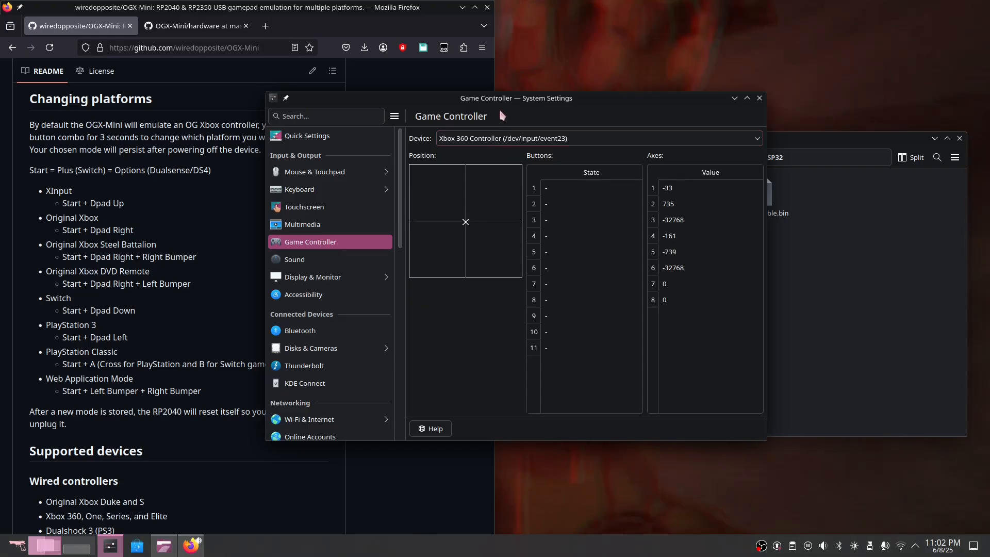
click(759, 98)
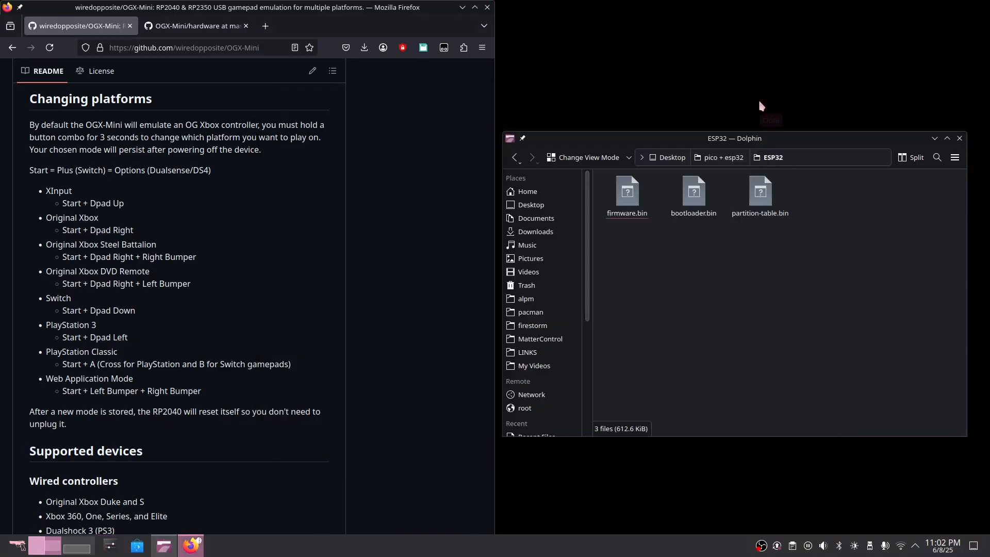